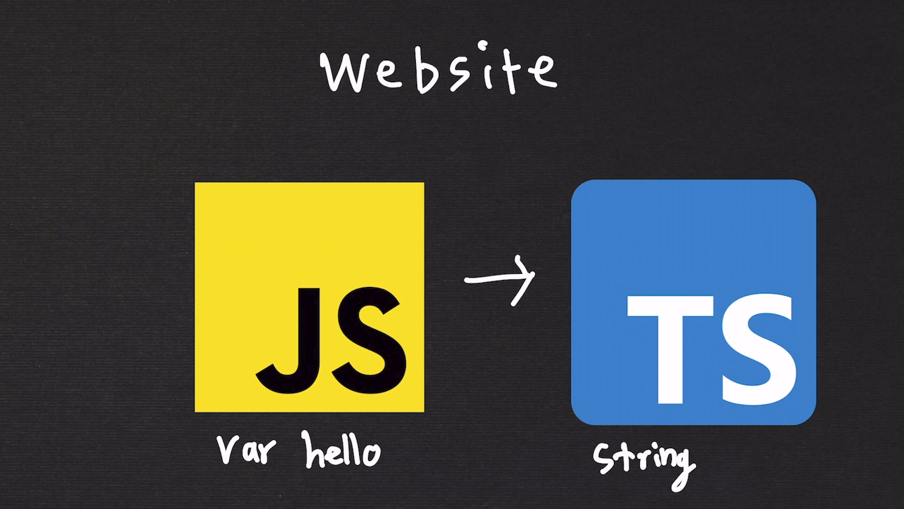
text(hello)
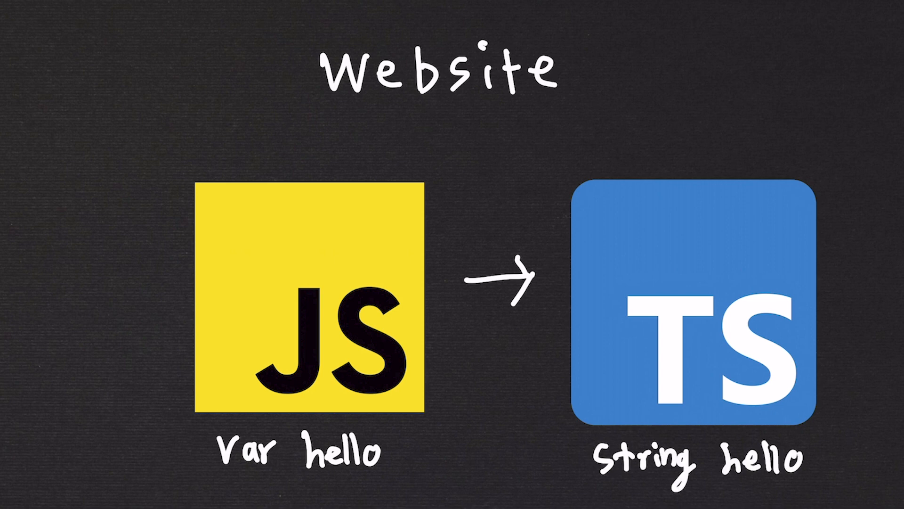